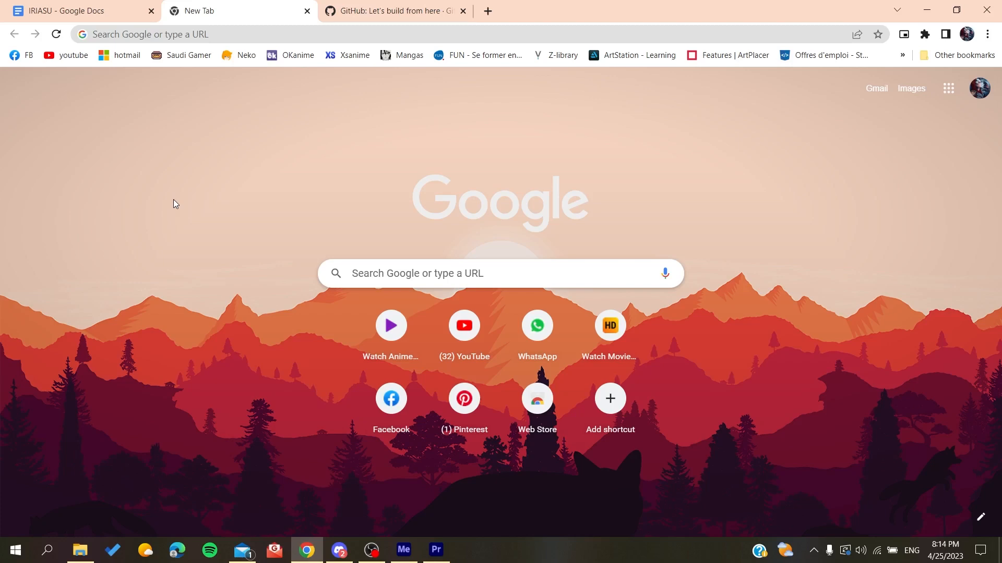
Switch to the already open github.com tab in Chrome.
{"action": "left_click", "coordinate": [395, 10]}
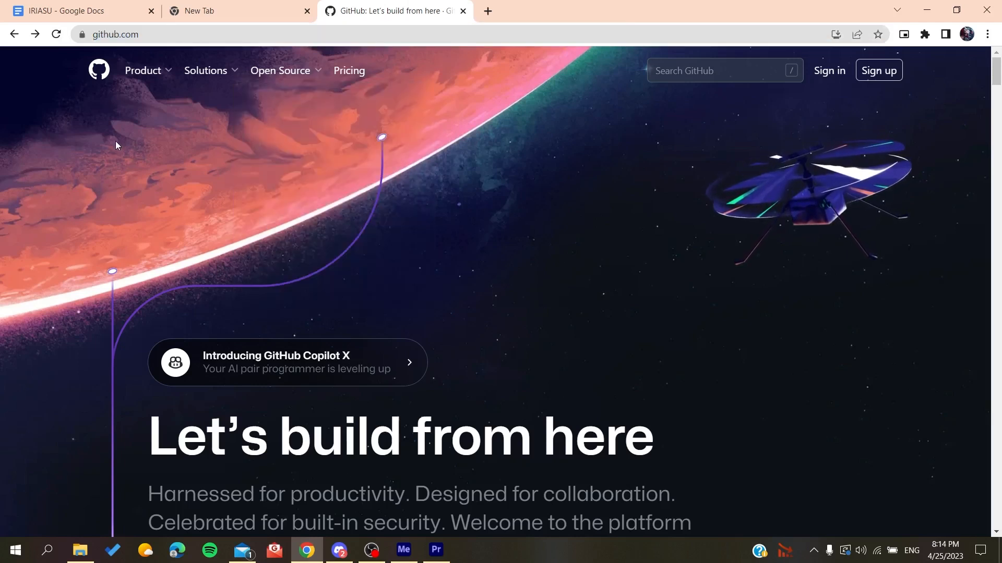
{"action": "mouse_move", "coordinate": [101, 77]}
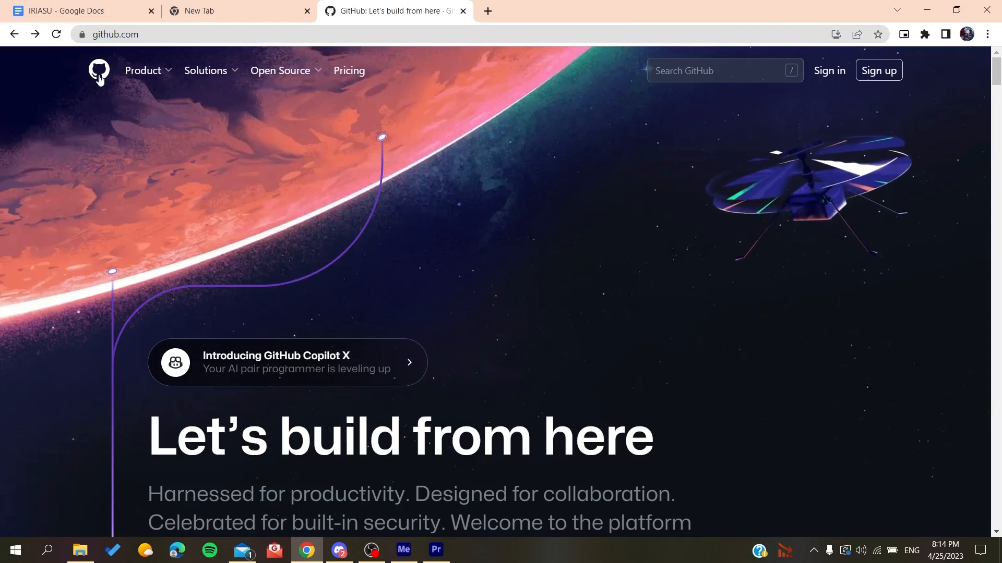
{"action": "mouse_move", "coordinate": [645, 194]}
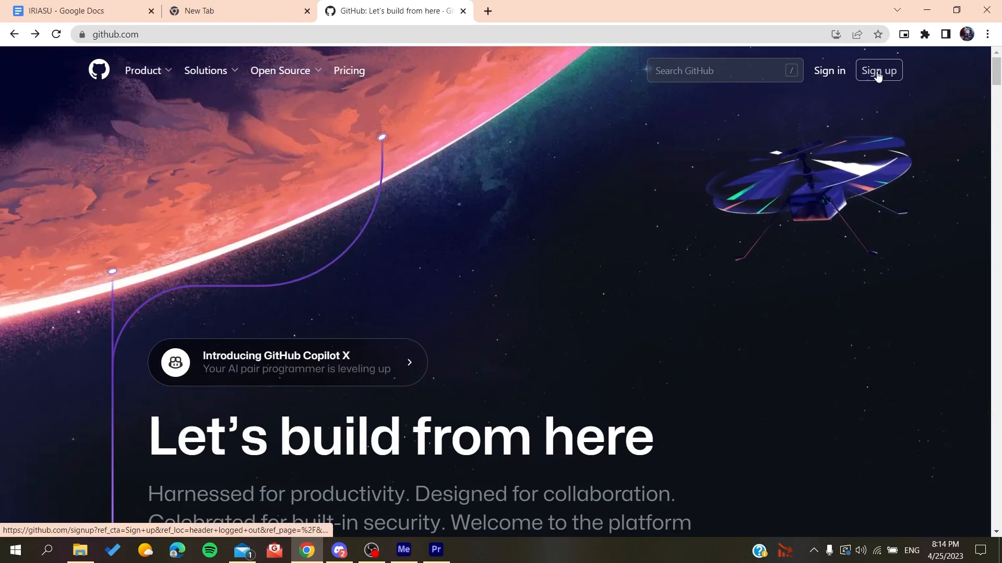
{"action": "left_click", "coordinate": [878, 69]}
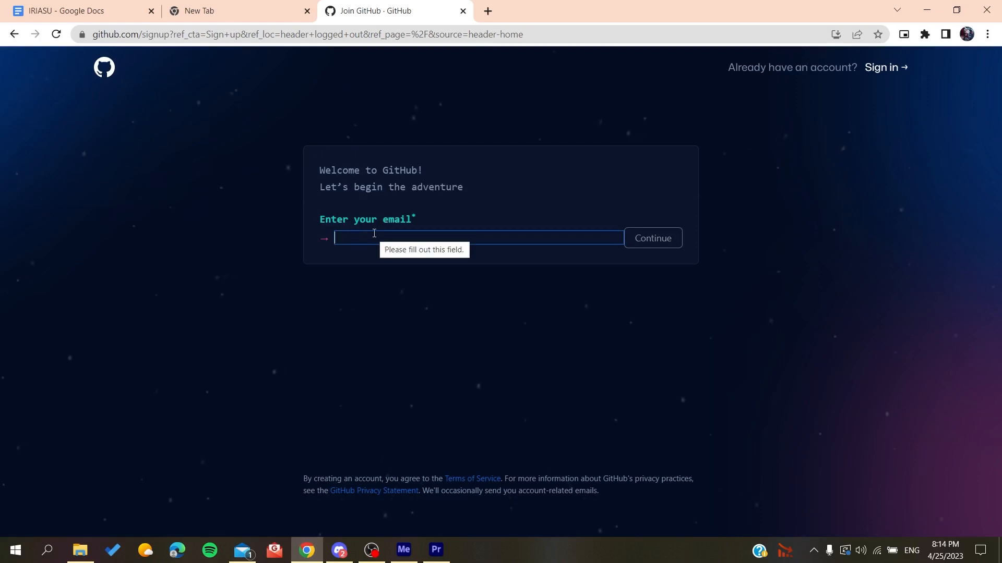
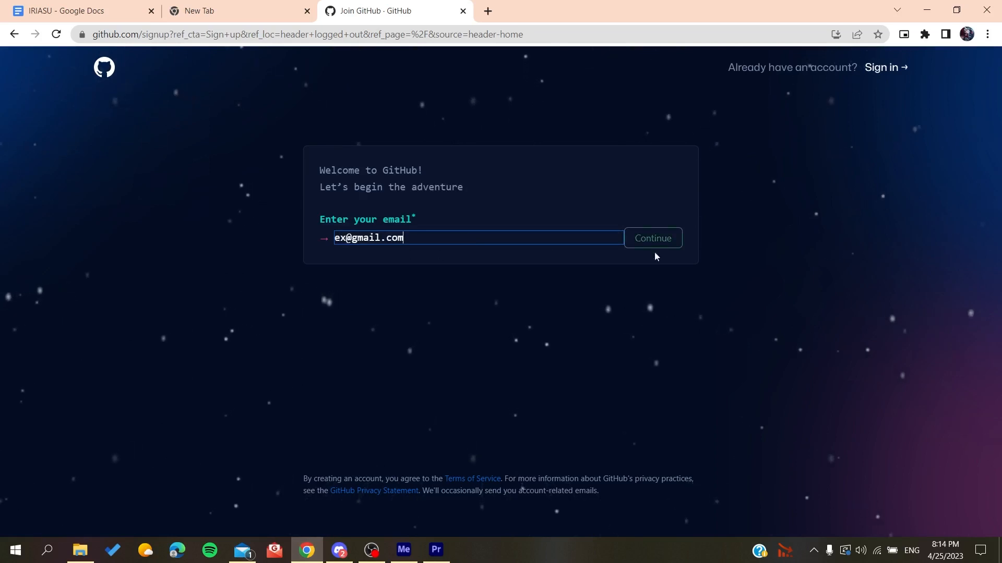
{"action": "left_click", "coordinate": [652, 237]}
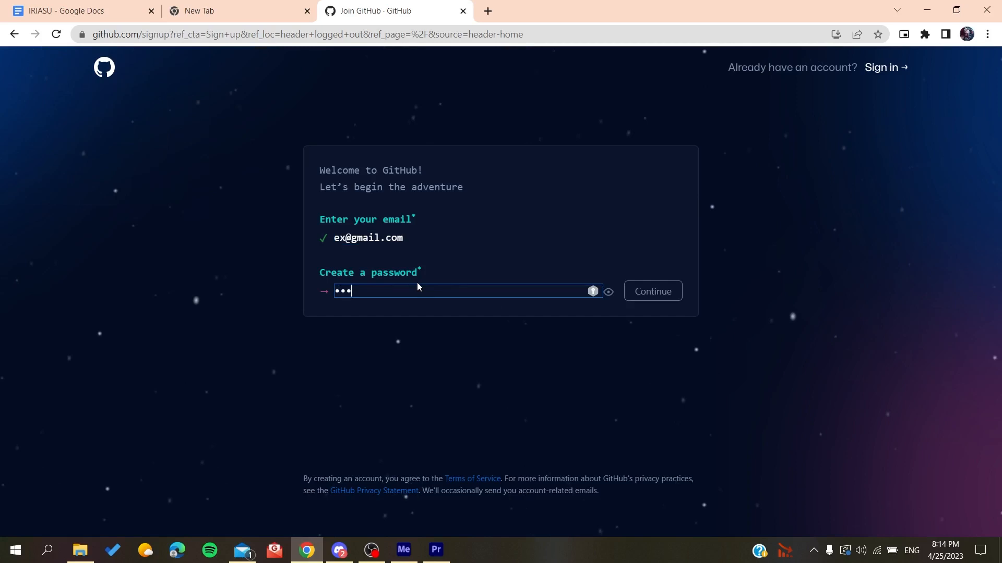
{"action": "type", "text": "password"}
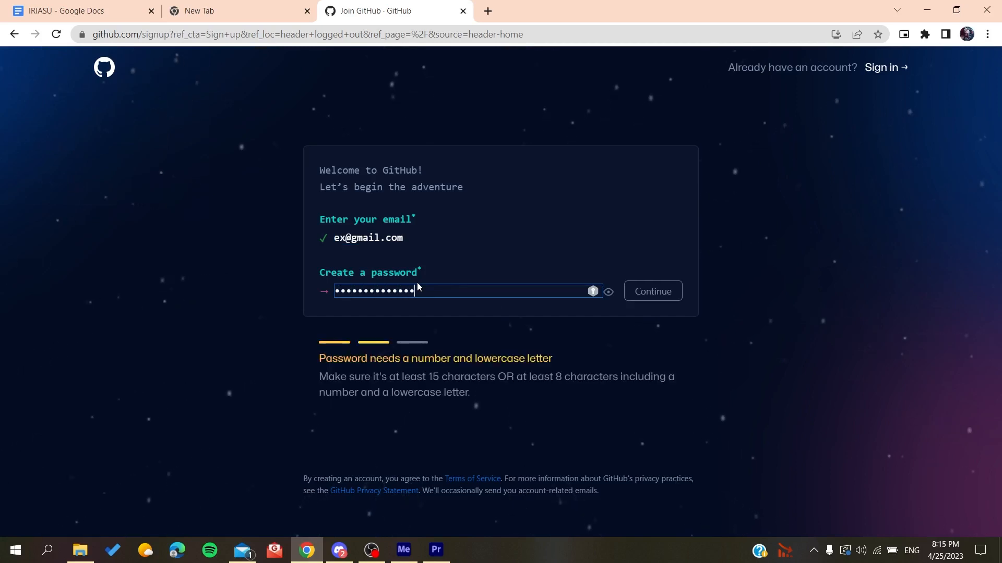
{"action": "left_click", "coordinate": [652, 290]}
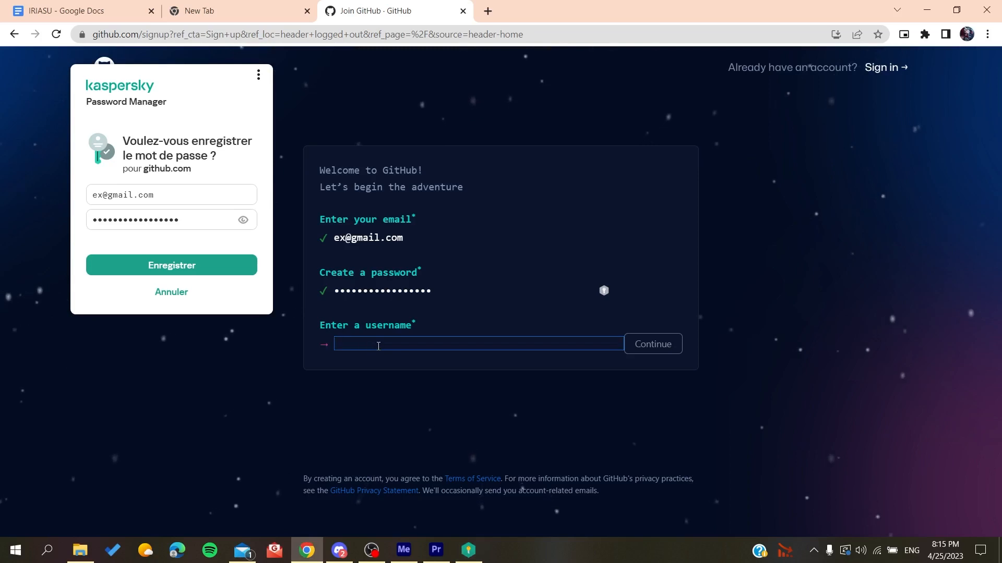
Choose username 'IRgaen' and answer 'n' to decline product update emails.
{"action": "type", "text": "IRgaen"}
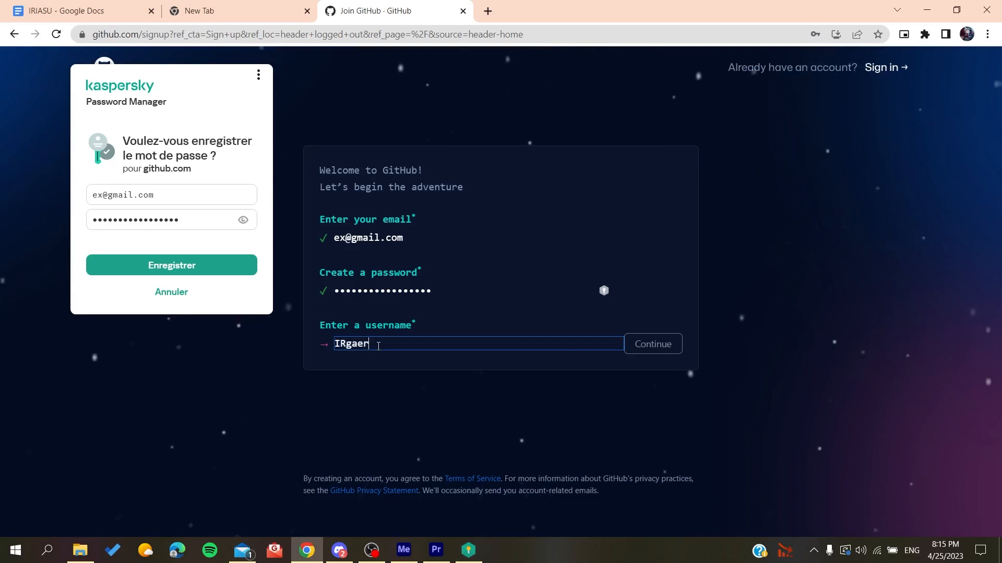
{"action": "left_click", "coordinate": [652, 344]}
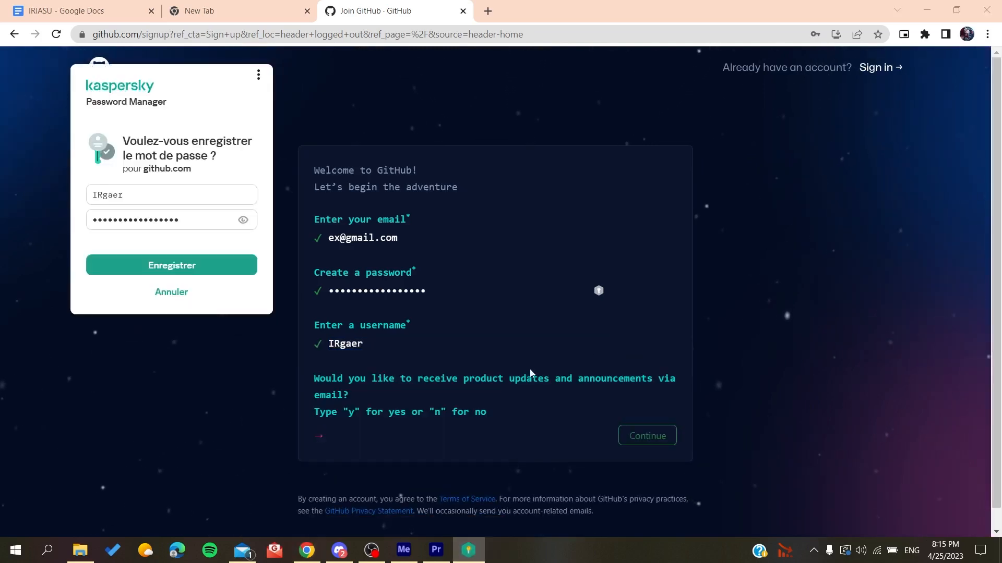
{"action": "left_click_drag", "start_coordinate": [314, 378], "coordinate": [486, 411]}
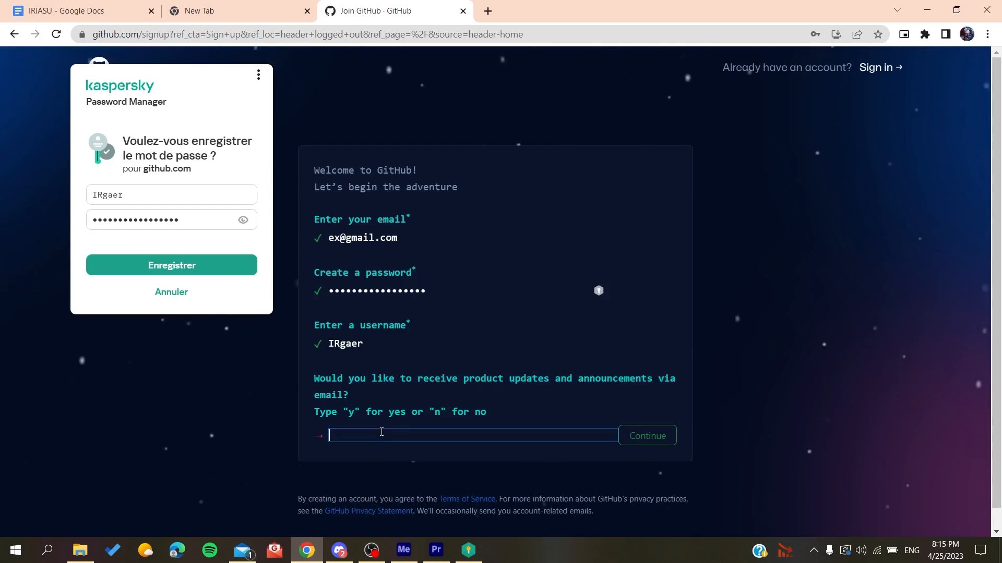
{"action": "type", "text": "n"}
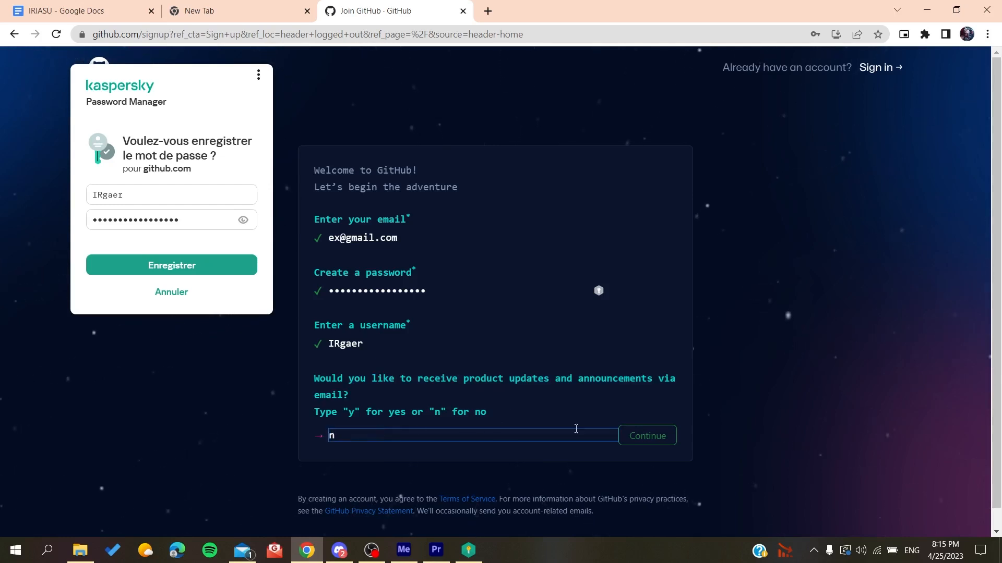
{"action": "left_click", "coordinate": [647, 436]}
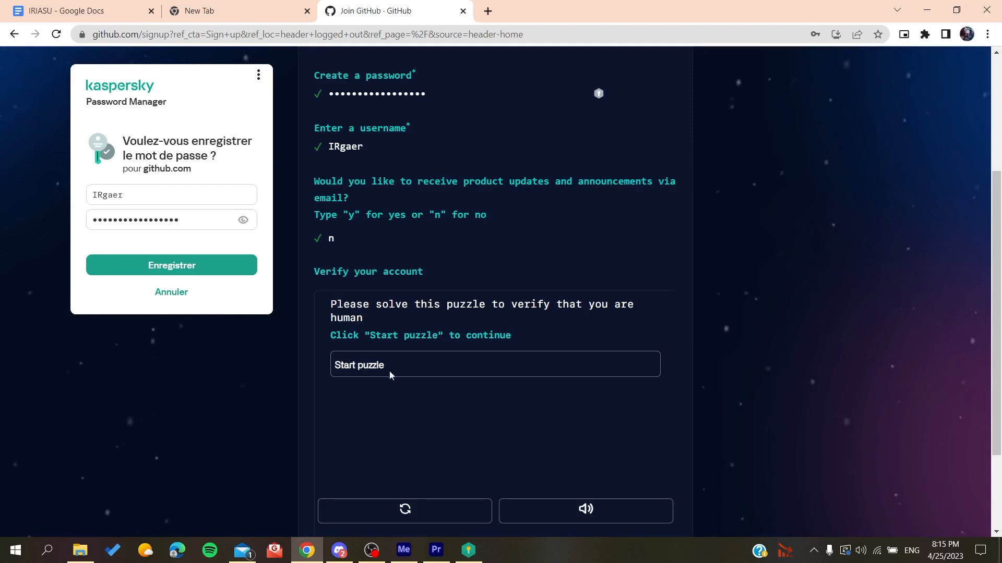
Solve the verification puzzle by picking the tile with two identical objects.
{"action": "left_click_drag", "start_coordinate": [388, 304], "coordinate": [510, 304]}
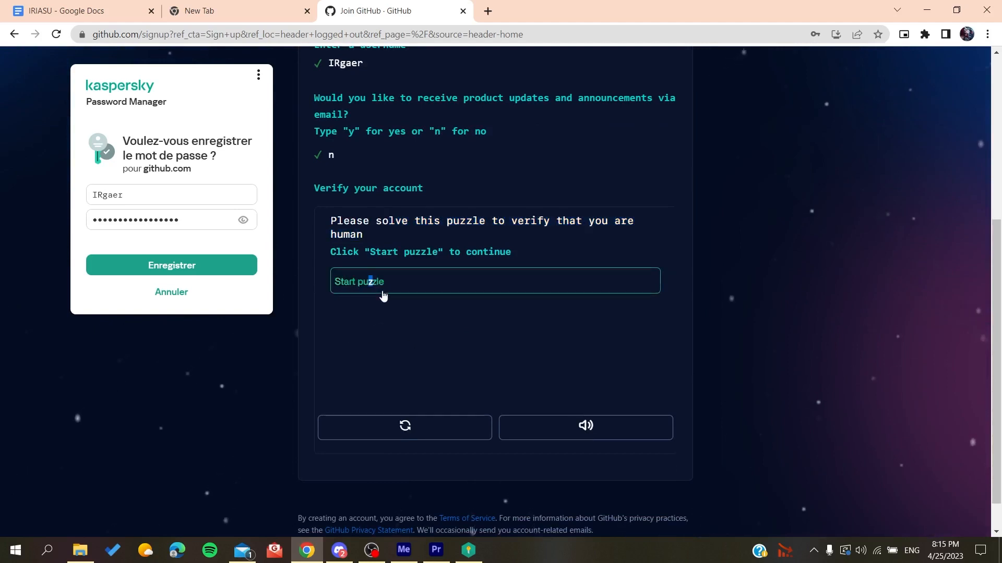
{"action": "left_click", "coordinate": [366, 281]}
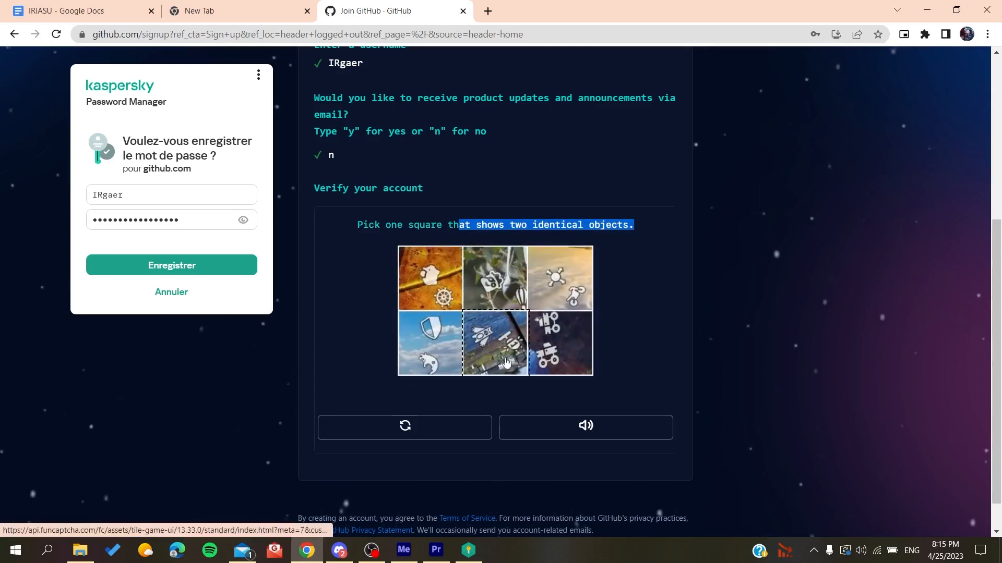
{"action": "left_click", "coordinate": [495, 344]}
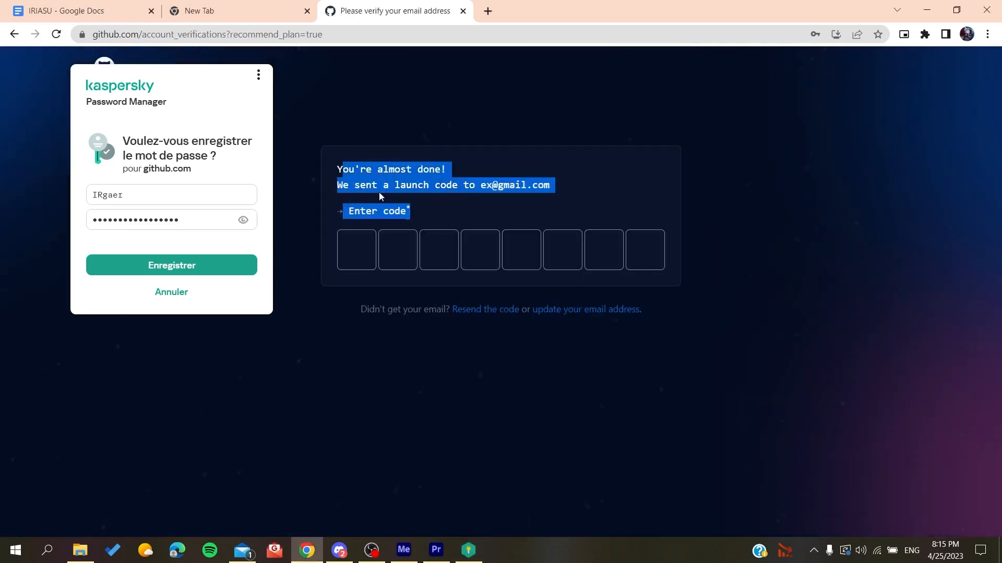
{"action": "left_click", "coordinate": [467, 269]}
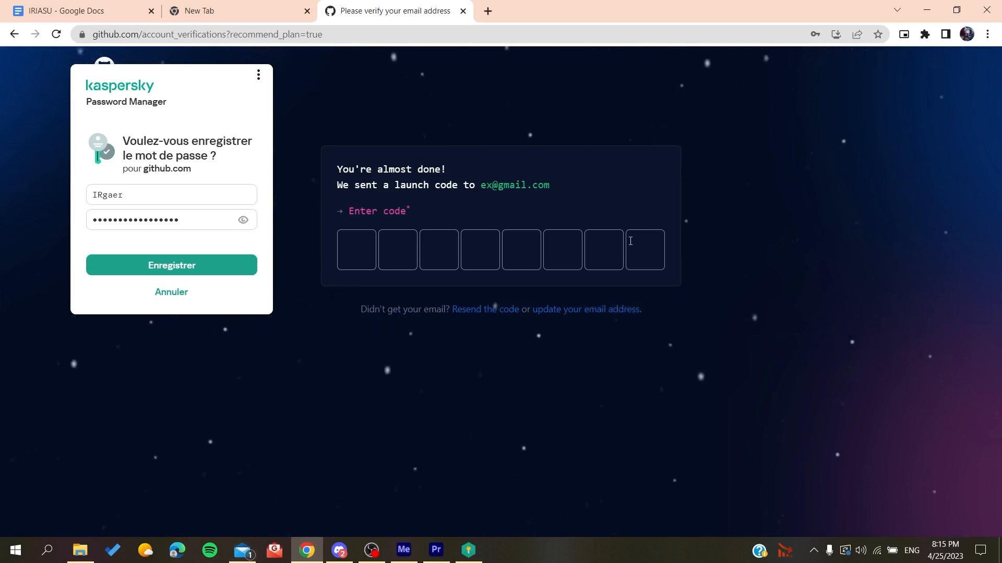
{"action": "mouse_move", "coordinate": [555, 221]}
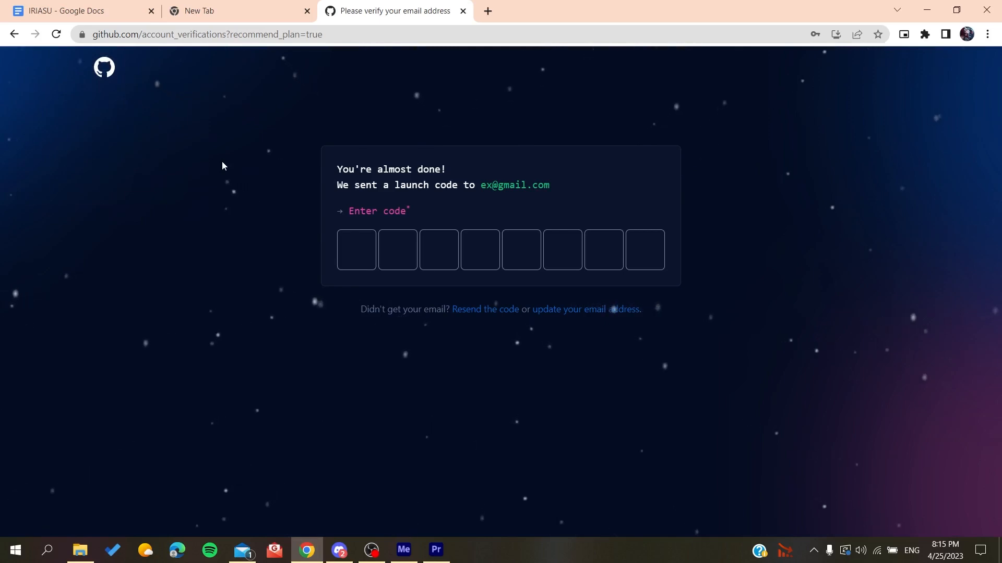
{"action": "mouse_move", "coordinate": [127, 87]}
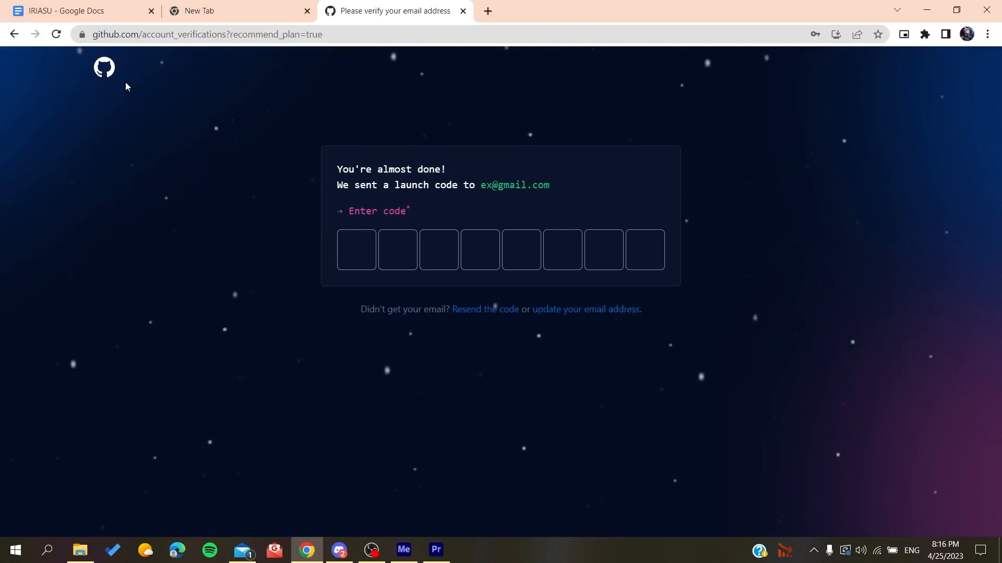
{"action": "mouse_move", "coordinate": [124, 75]}
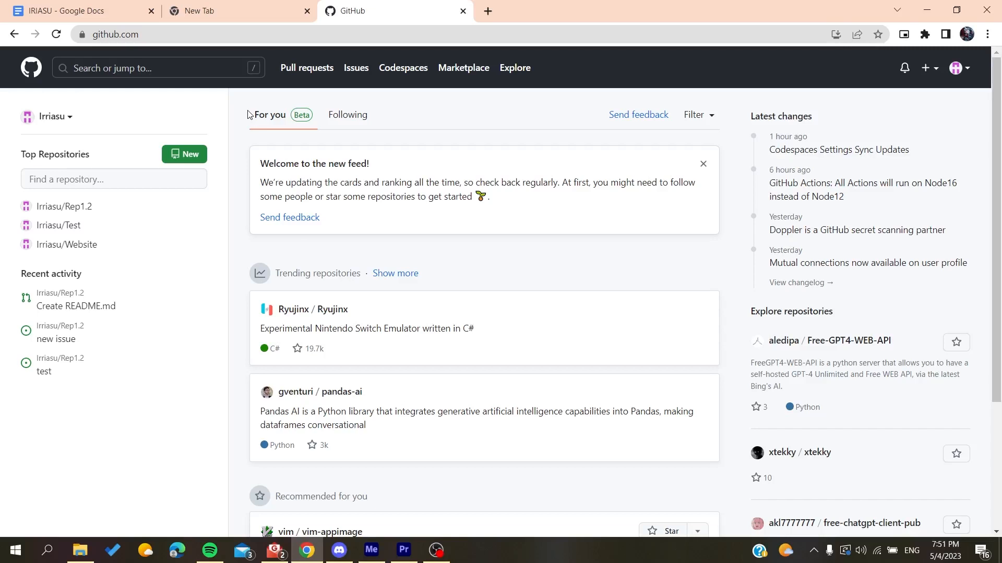
{"action": "mouse_move", "coordinate": [60, 213]}
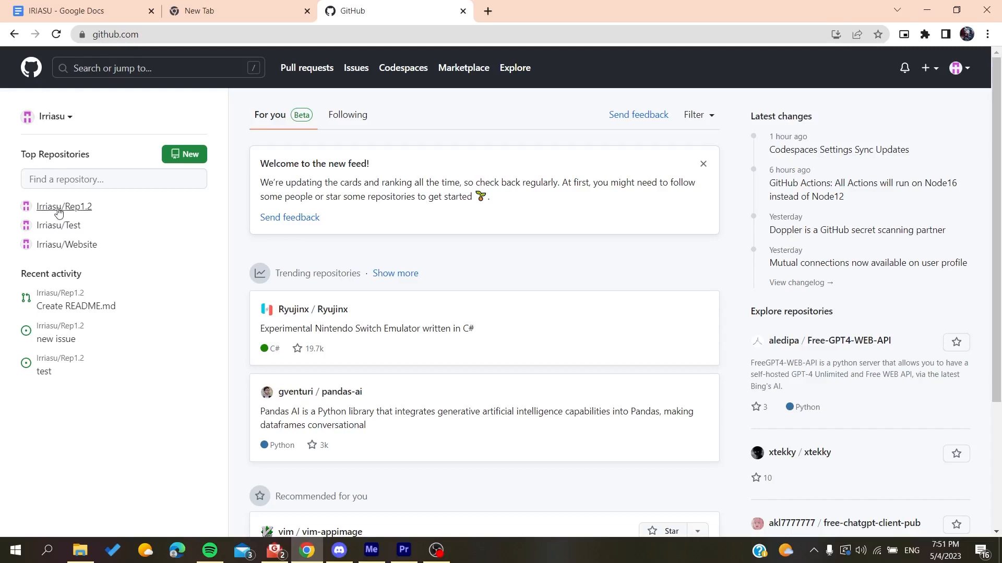
Go to Rep1.2's Settings and scroll down to the Danger Zone section.
{"action": "left_click", "coordinate": [64, 207]}
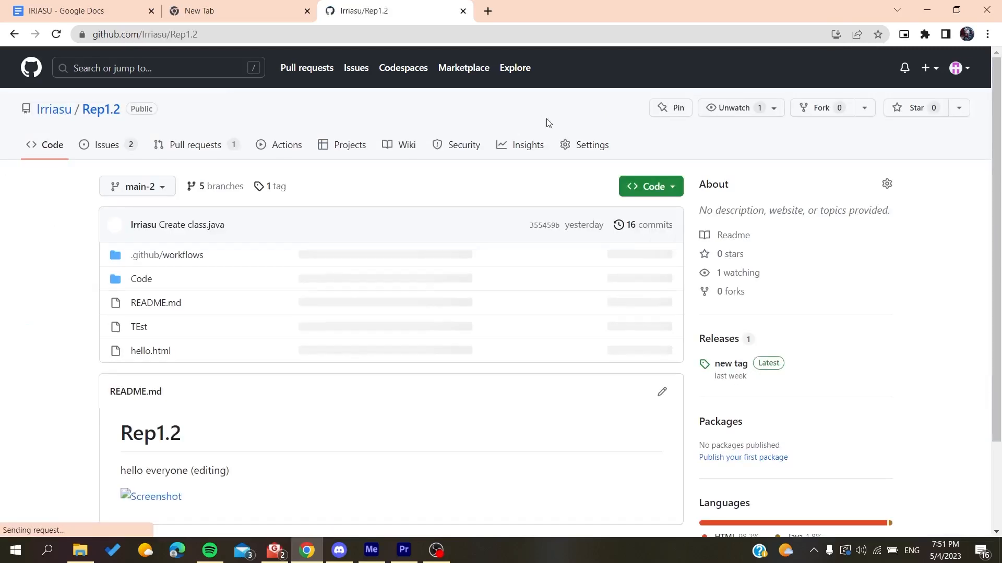
{"action": "left_click", "coordinate": [592, 144]}
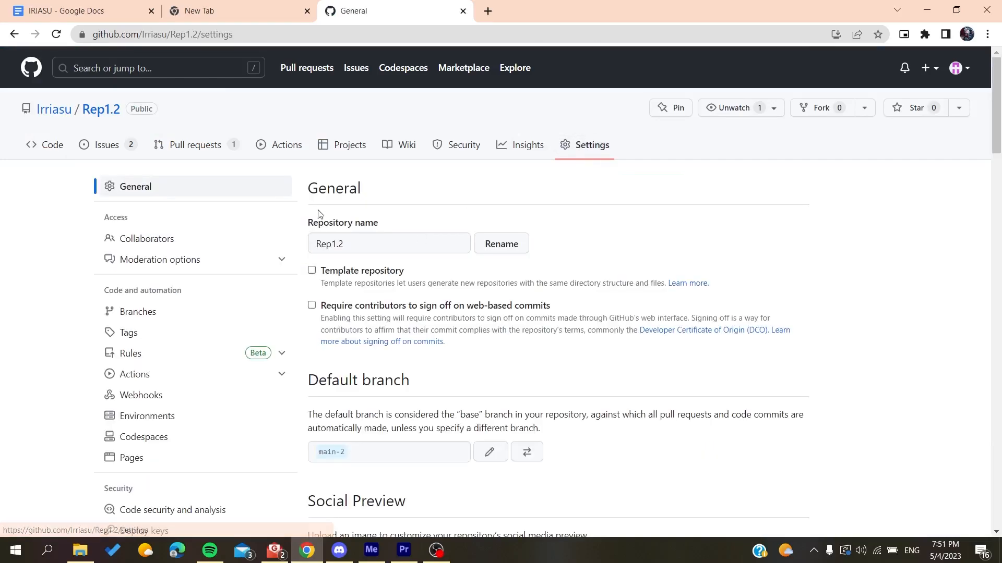
{"action": "scroll", "scroll_direction": "down", "scroll_amount": 3}
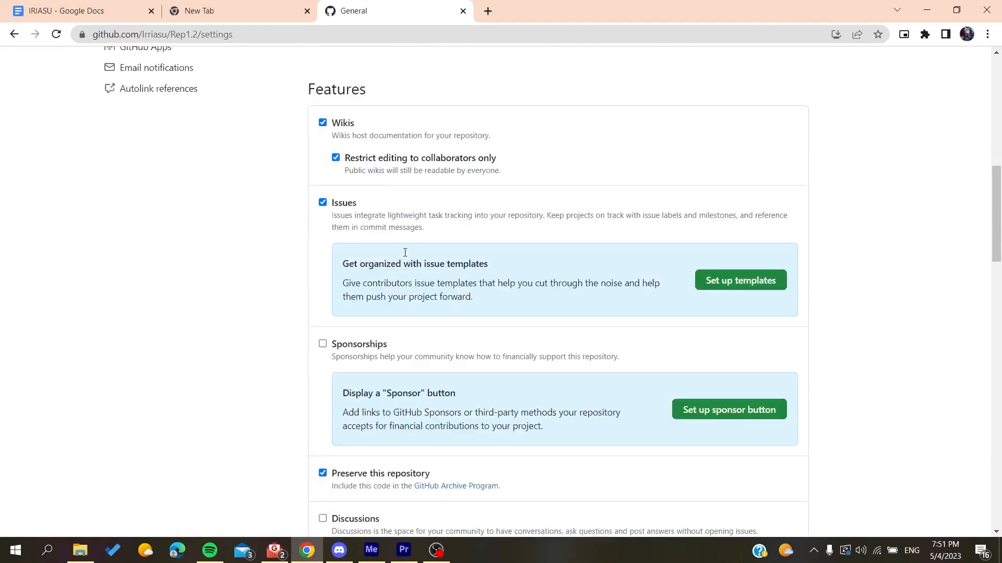
{"action": "scroll", "scroll_direction": "down", "scroll_amount": 3}
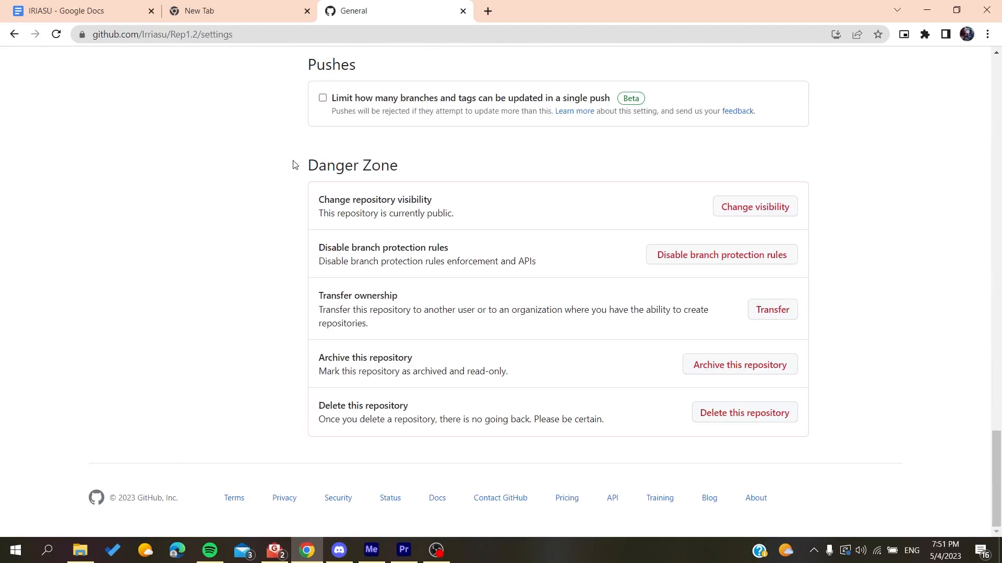
{"action": "mouse_move", "coordinate": [314, 199]}
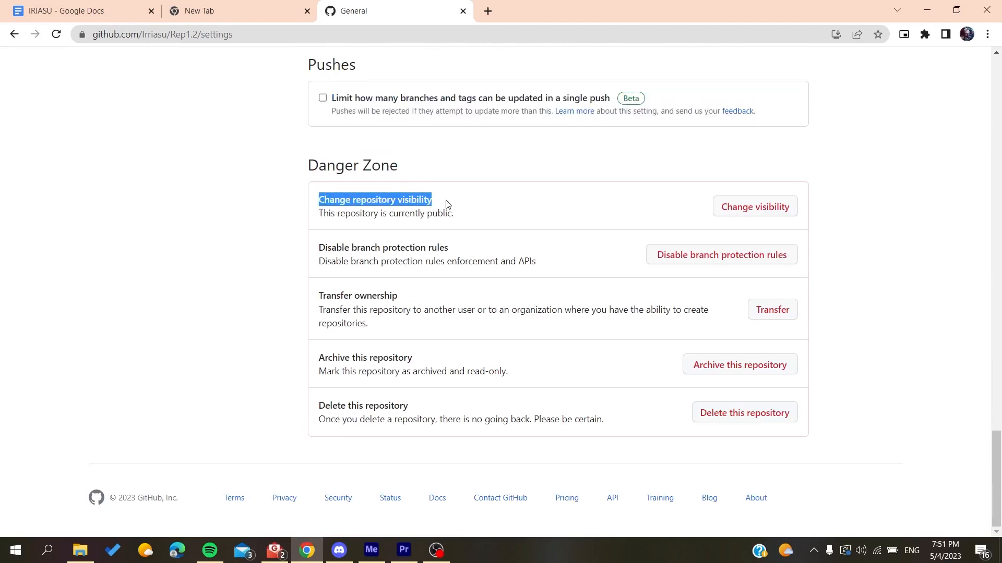
Expand the Change visibility dropdown offering 'Change to private' for Rep1.2.
{"action": "left_click", "coordinate": [447, 203]}
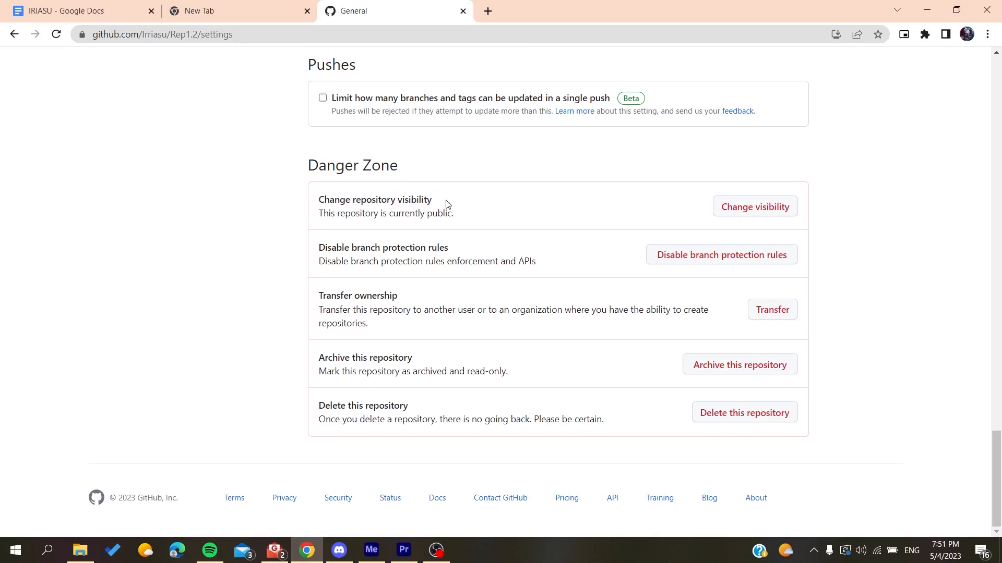
{"action": "left_click", "coordinate": [755, 207]}
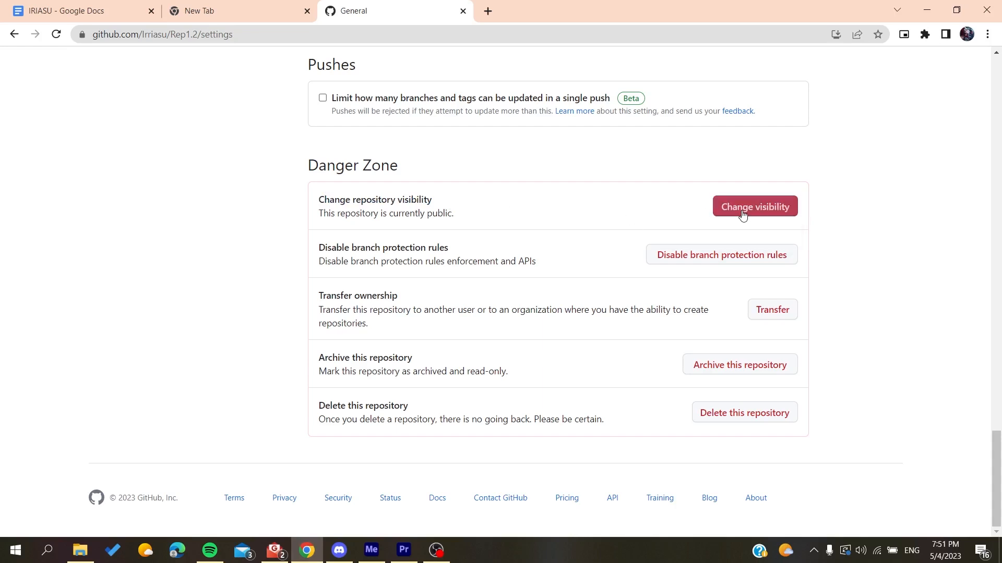
{"action": "left_click", "coordinate": [756, 207]}
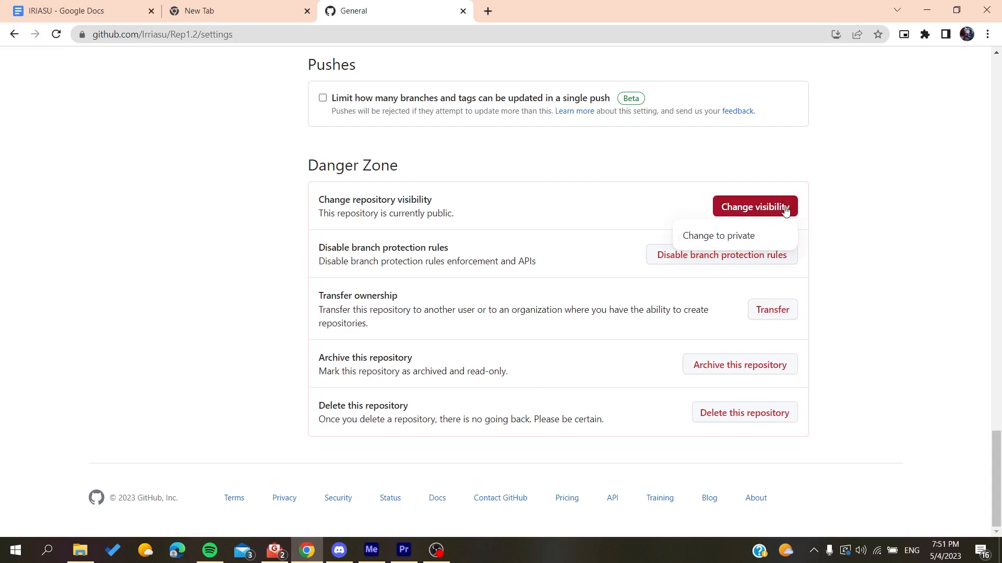
Acknowledge the make-private warnings for Rep1.2, then close the dialog leaving it public.
{"action": "left_click", "coordinate": [718, 236]}
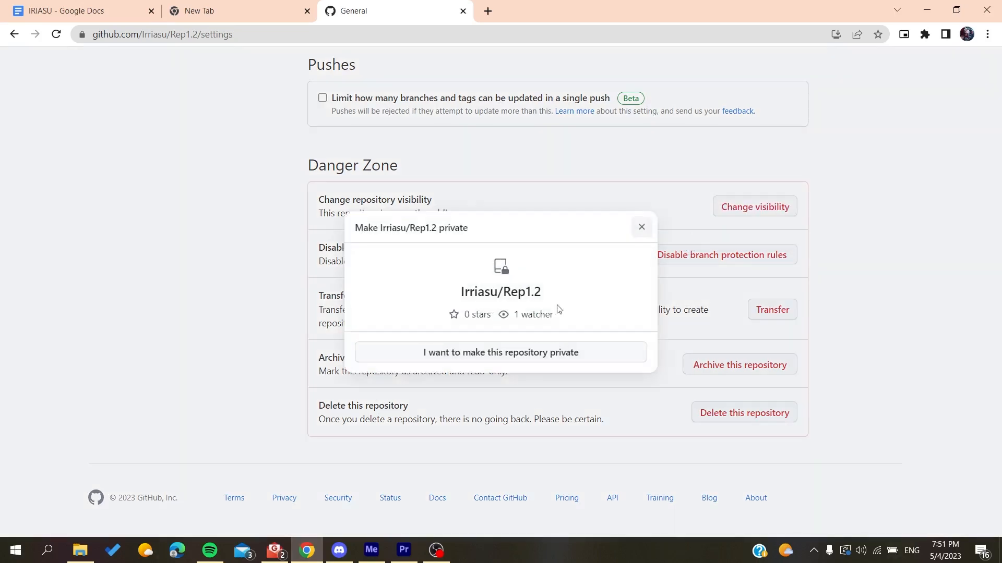
{"action": "left_click", "coordinate": [501, 353]}
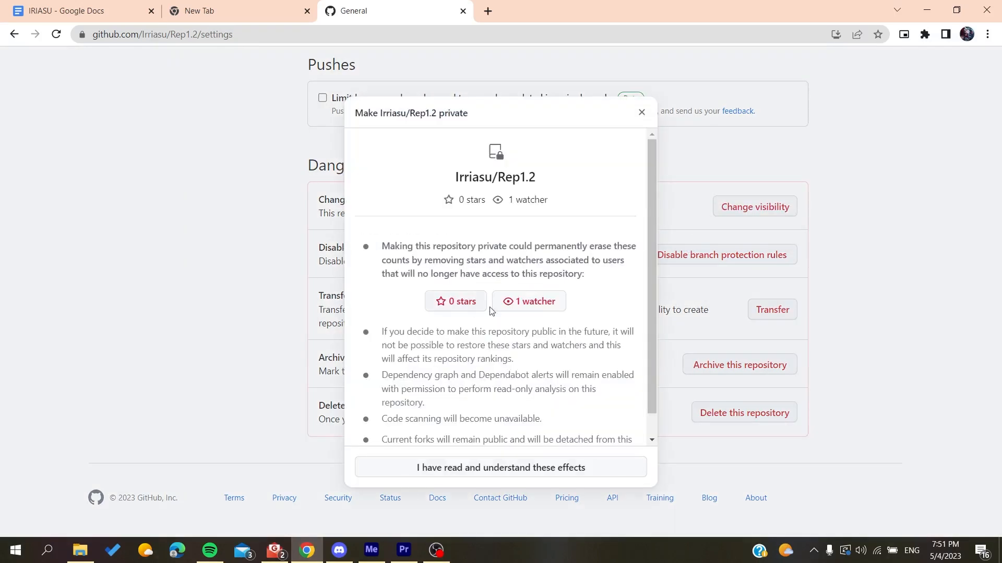
{"action": "left_click", "coordinate": [501, 467]}
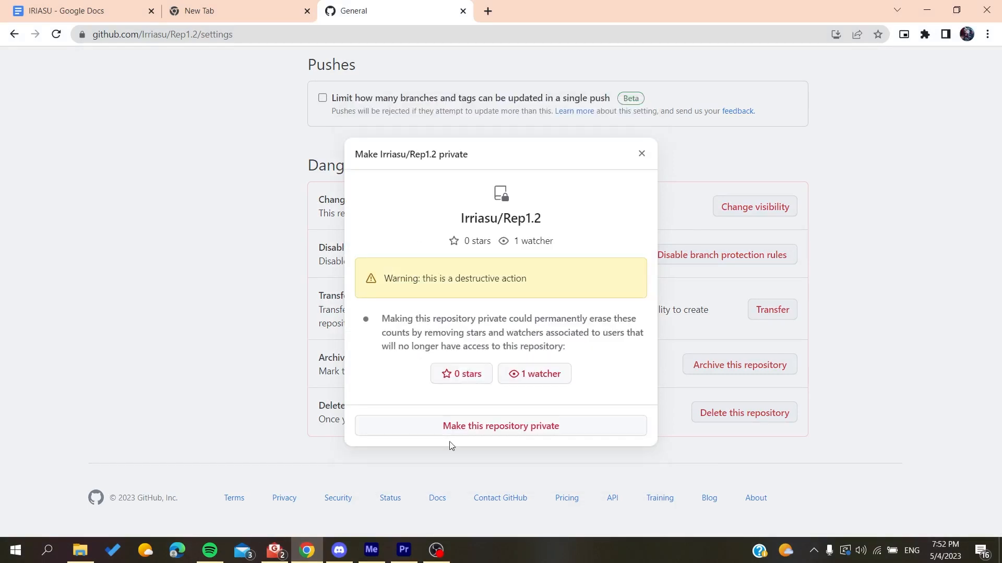
{"action": "mouse_move", "coordinate": [642, 154]}
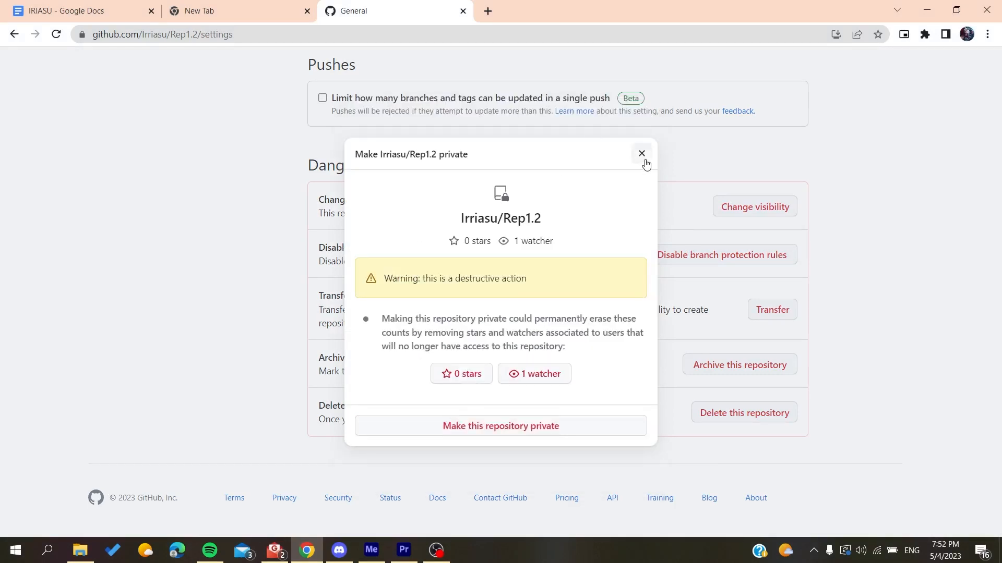
{"action": "left_click", "coordinate": [640, 153]}
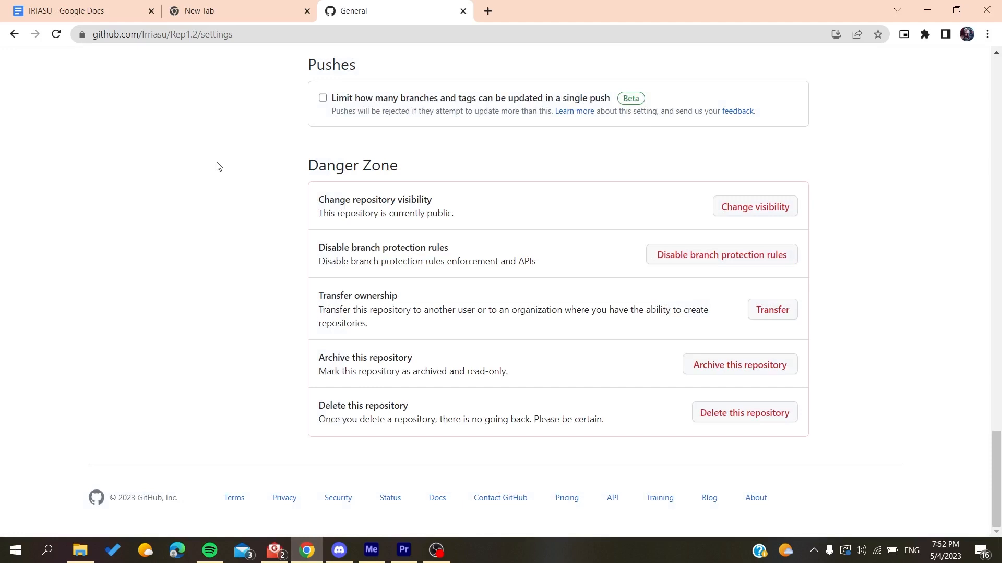